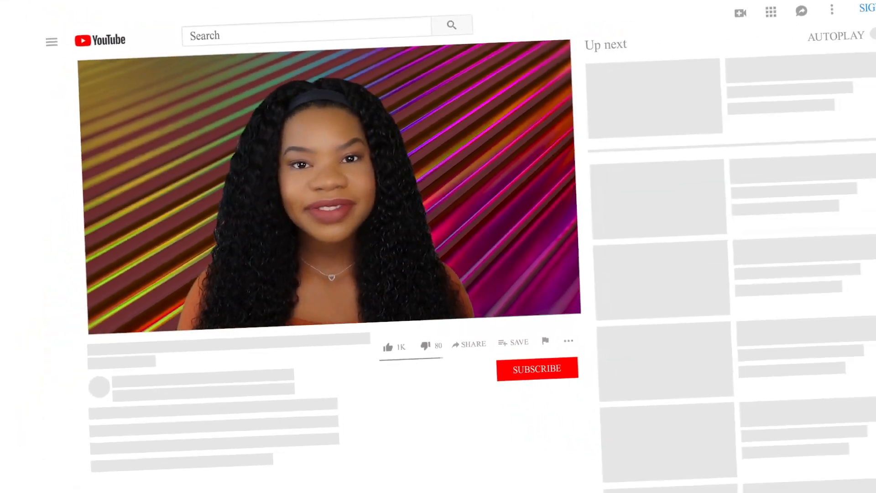
- Like the YouTube video and subscribe to its channel
click(389, 347)
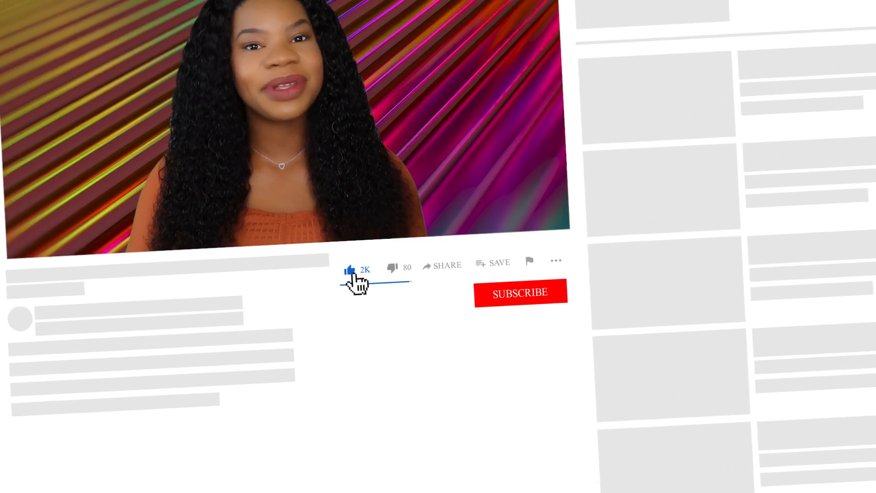
mouse_move(526, 301)
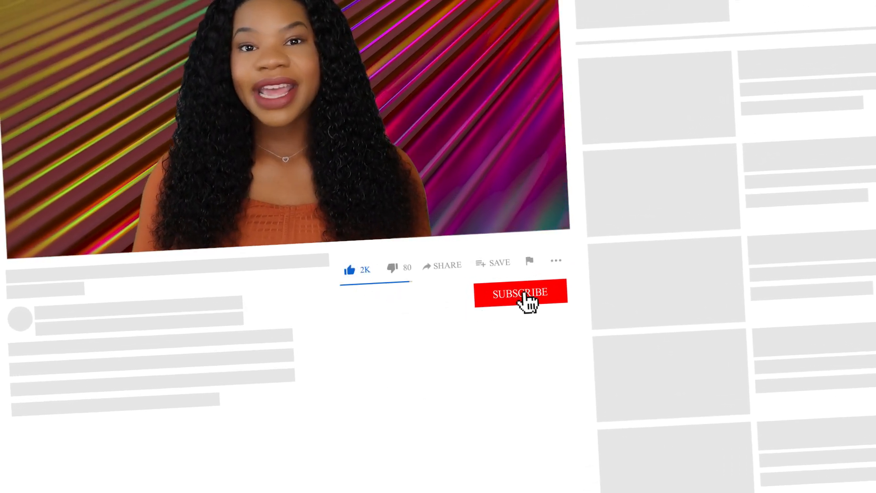
click(520, 294)
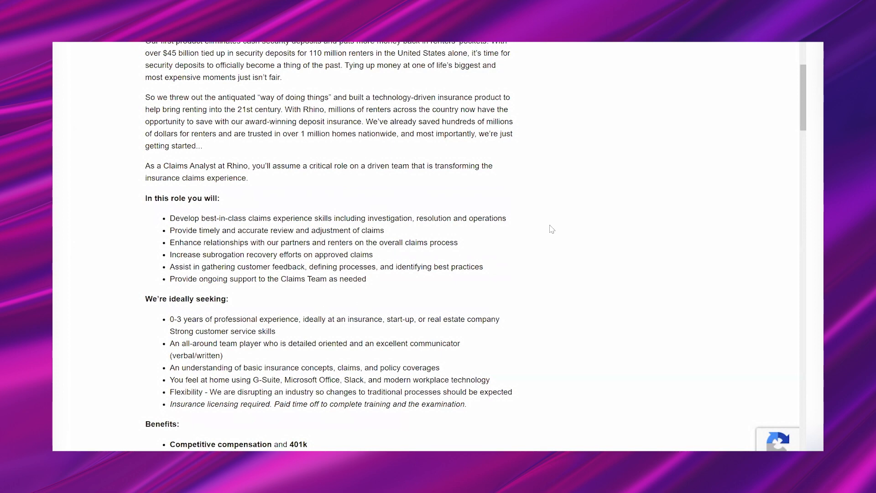
mouse_move(572, 225)
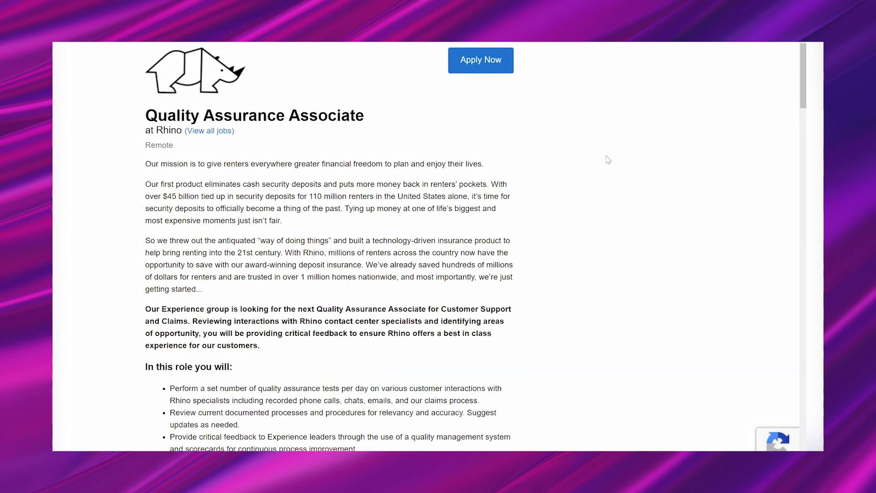
scroll(down, 3)
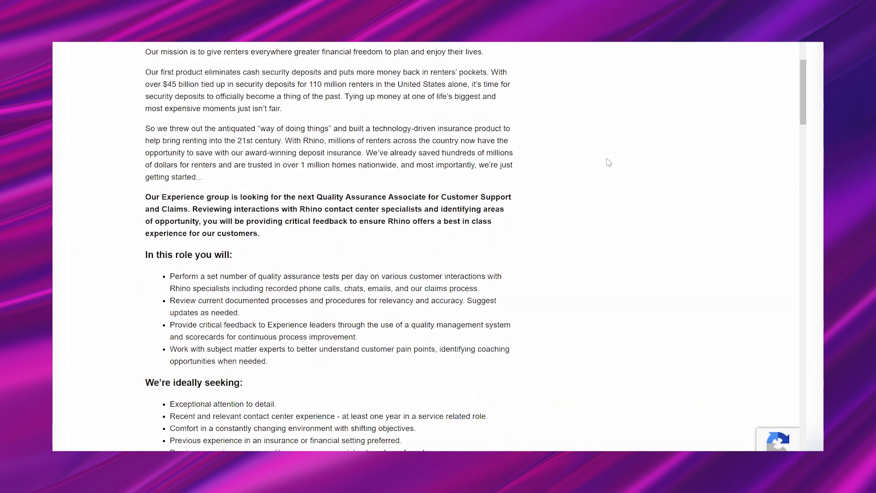
scroll(down, 3)
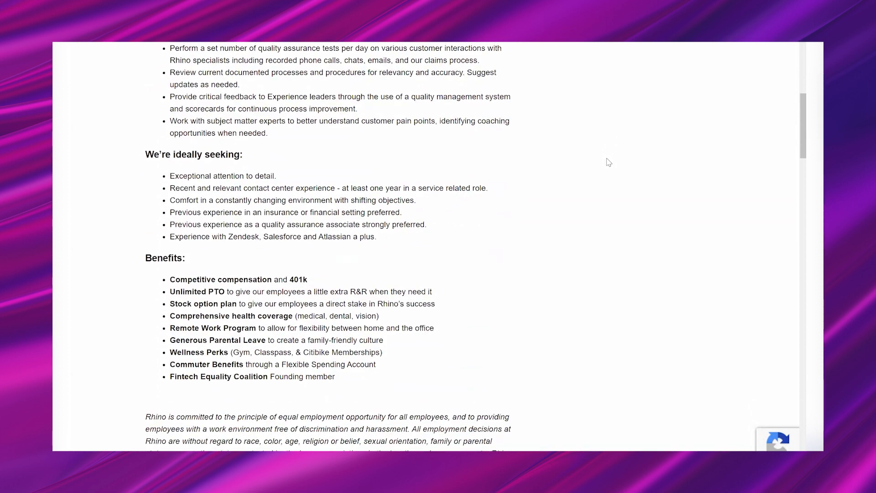
scroll(down, 3)
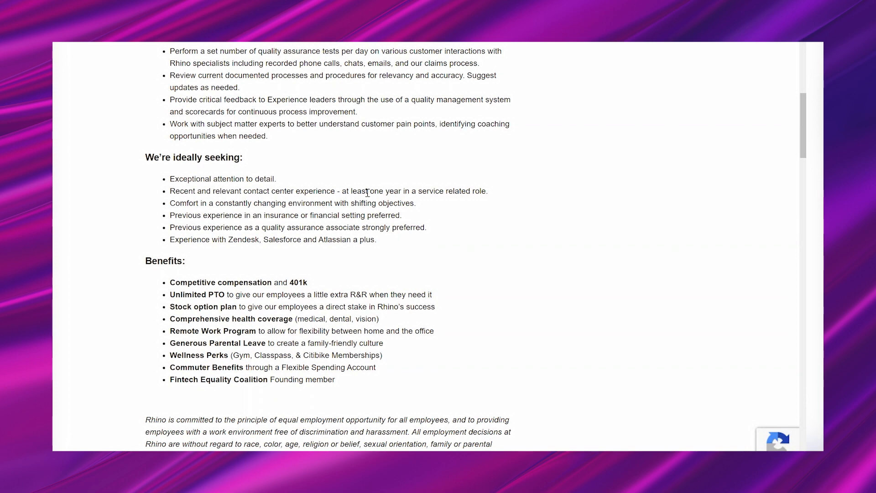
scroll(up, 3)
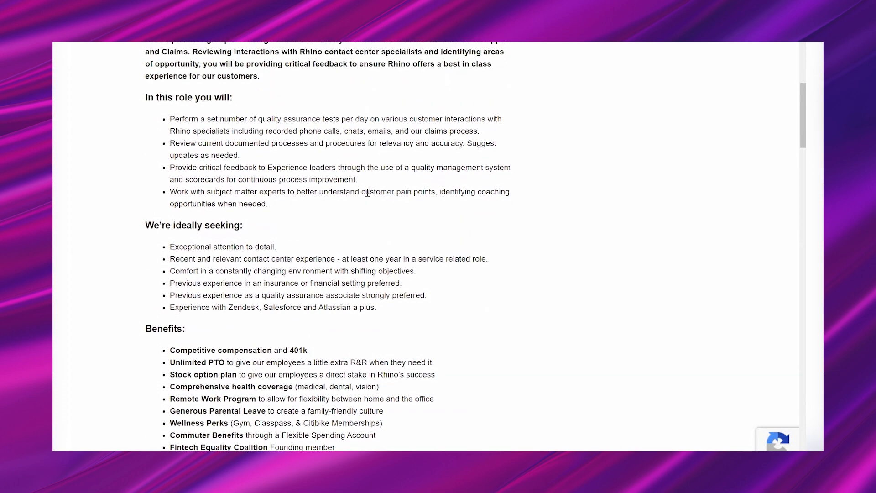
mouse_move(390, 255)
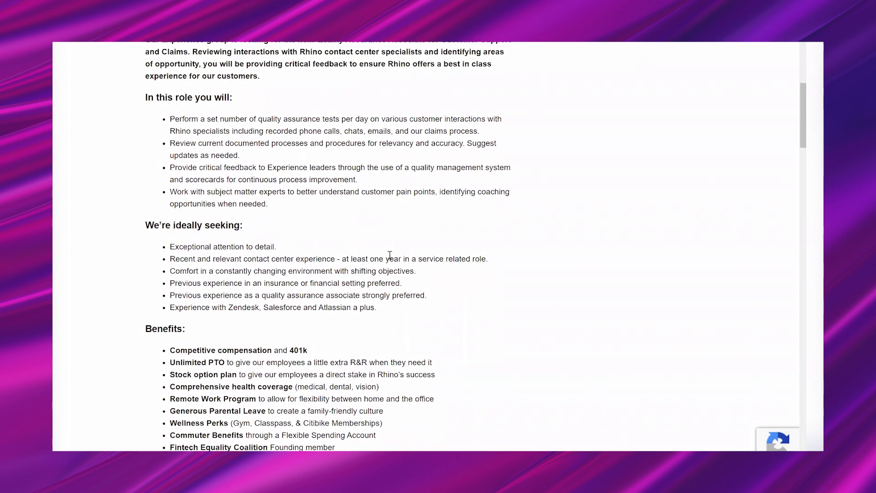
scroll(up, 3)
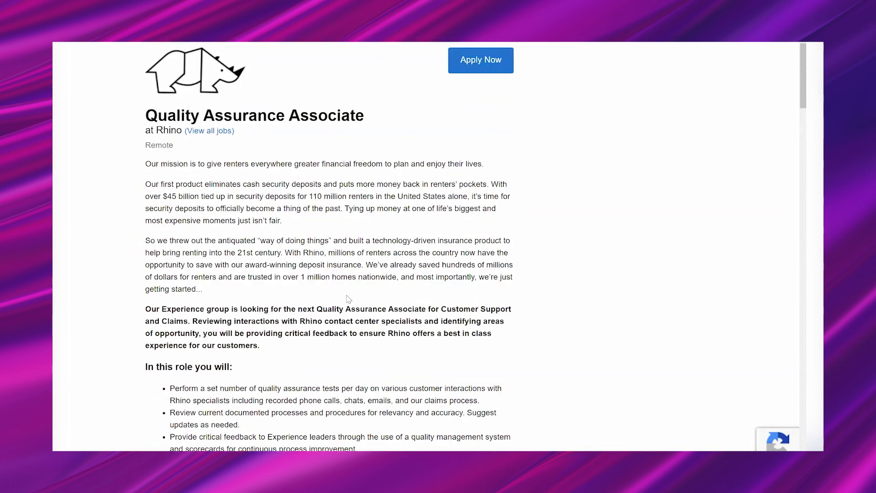
mouse_move(491, 234)
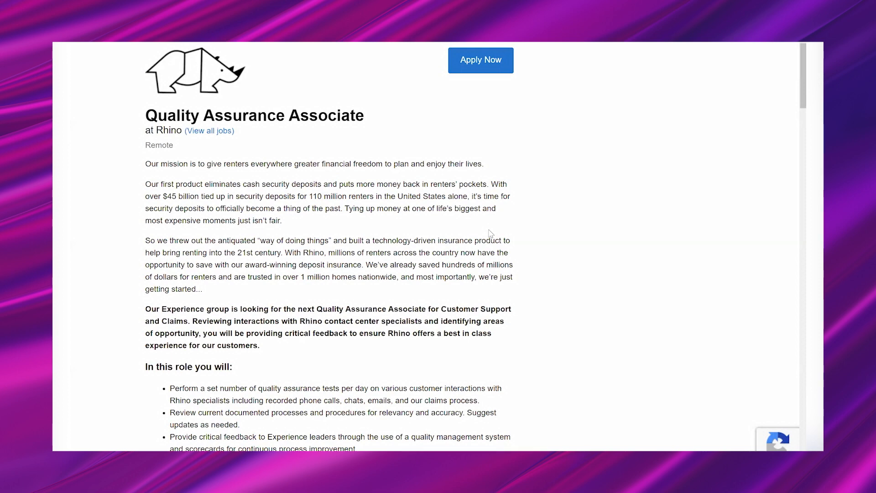
mouse_move(633, 206)
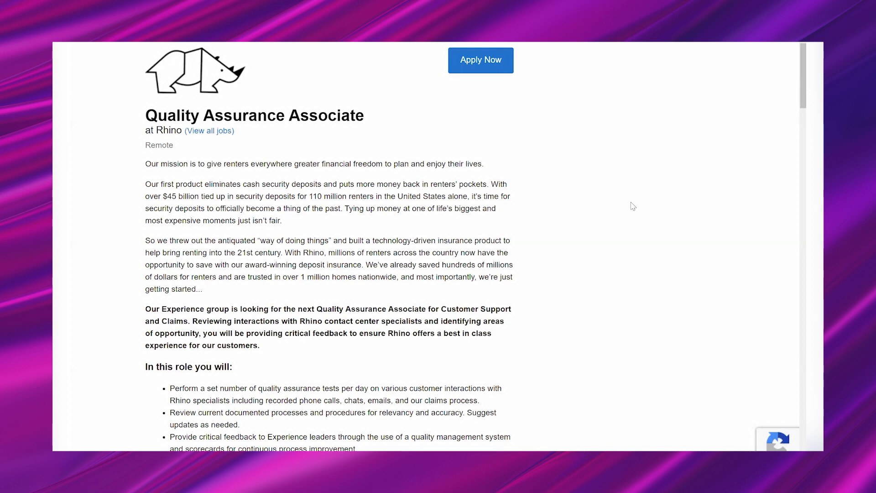
mouse_move(576, 79)
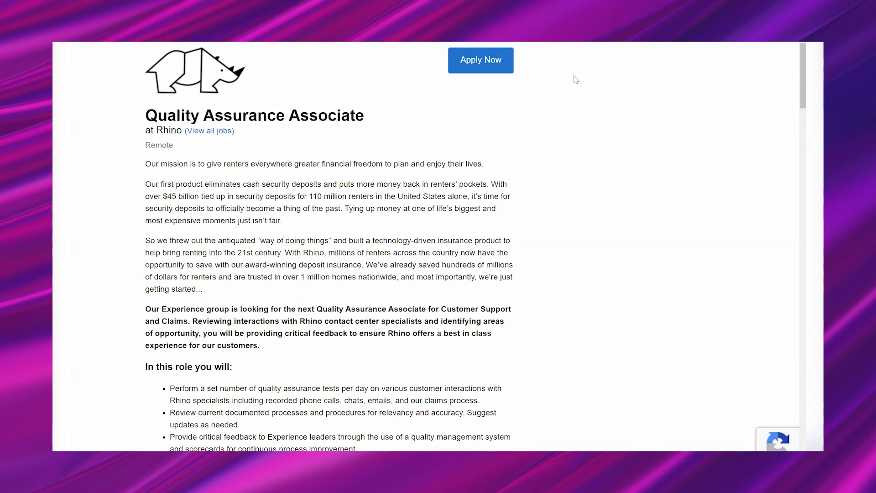
mouse_move(546, 151)
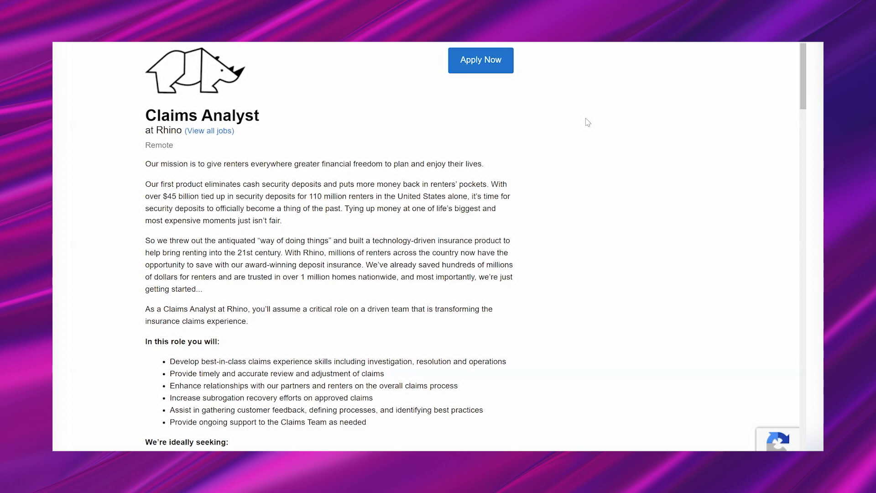
- Scroll the Claims Analyst posting through its duties and qualifications to the benefits
scroll(down, 3)
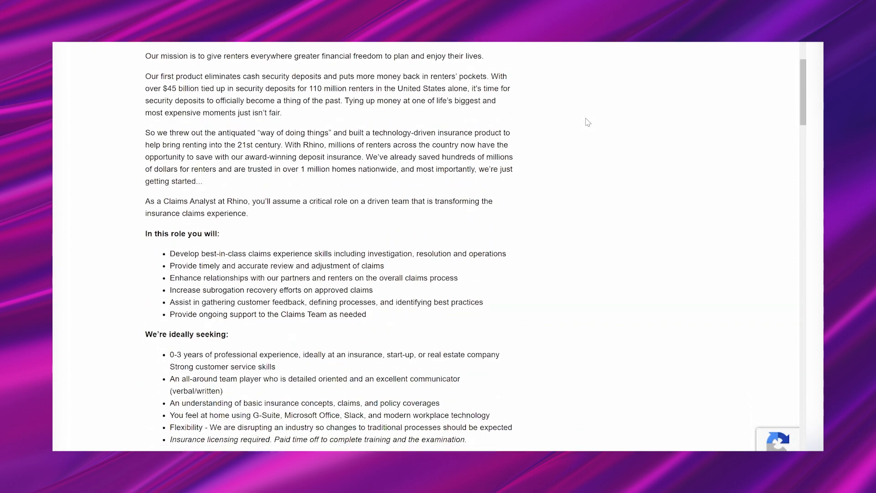
scroll(down, 3)
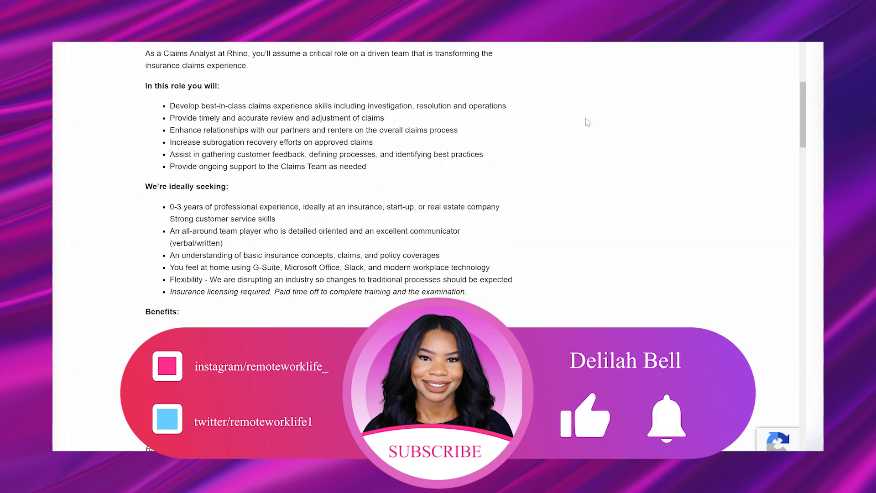
scroll(down, 3)
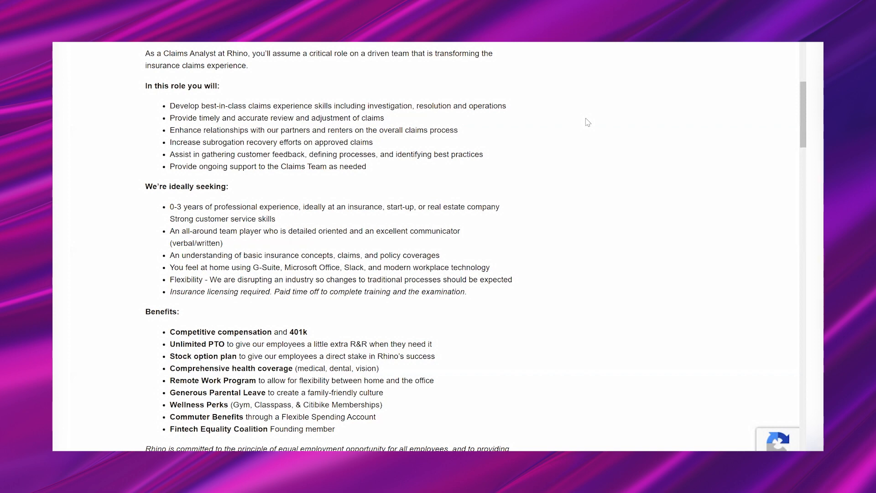
- Scroll the Claims Analyst posting down to the Apply for this Job form, then back up
scroll(down, 3)
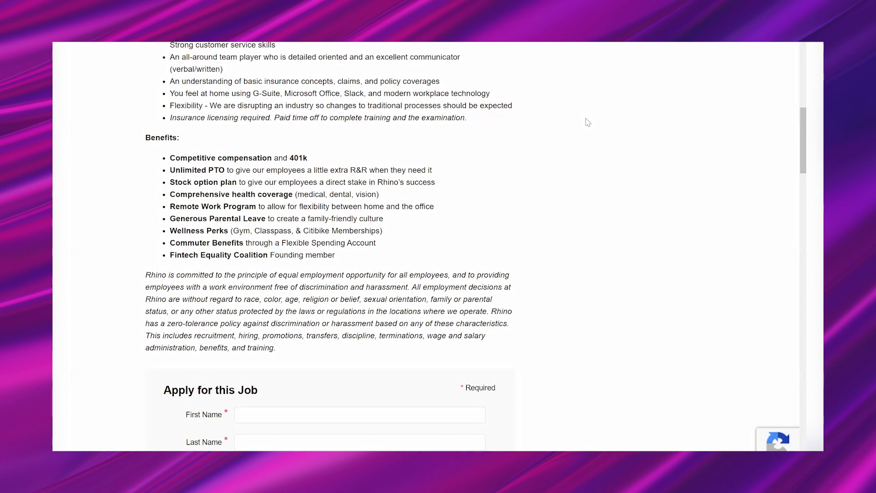
scroll(up, 3)
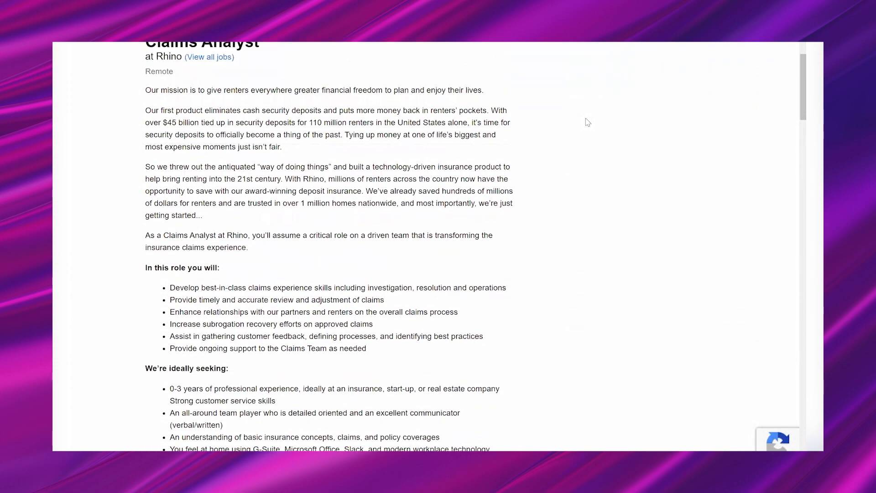
- Reread the Claims Analyst posting from the top through its duties, qualifications and benefits
scroll(up, 3)
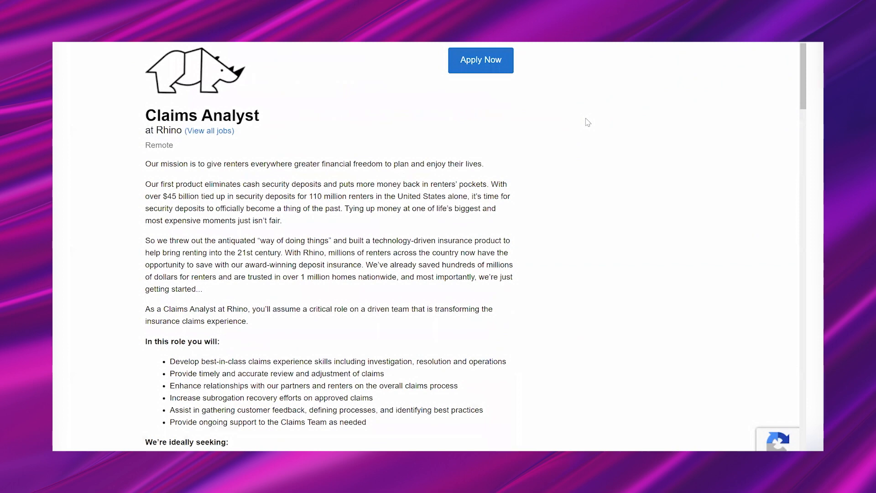
scroll(down, 3)
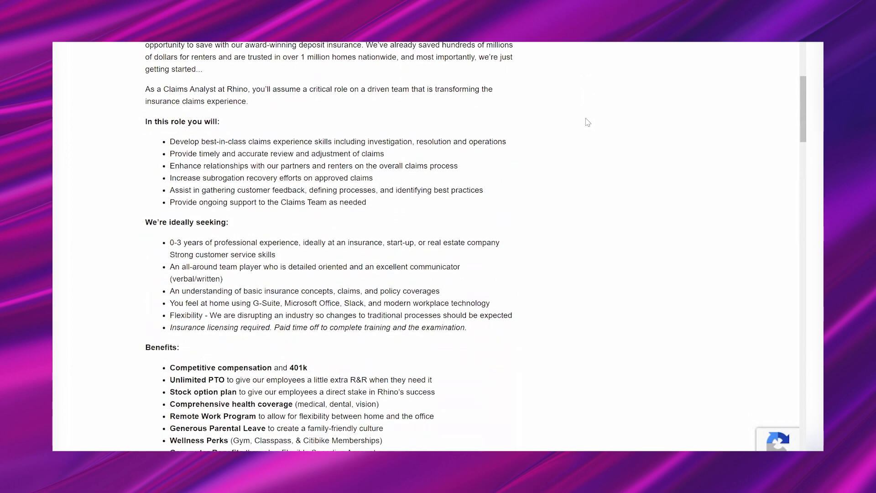
scroll(down, 3)
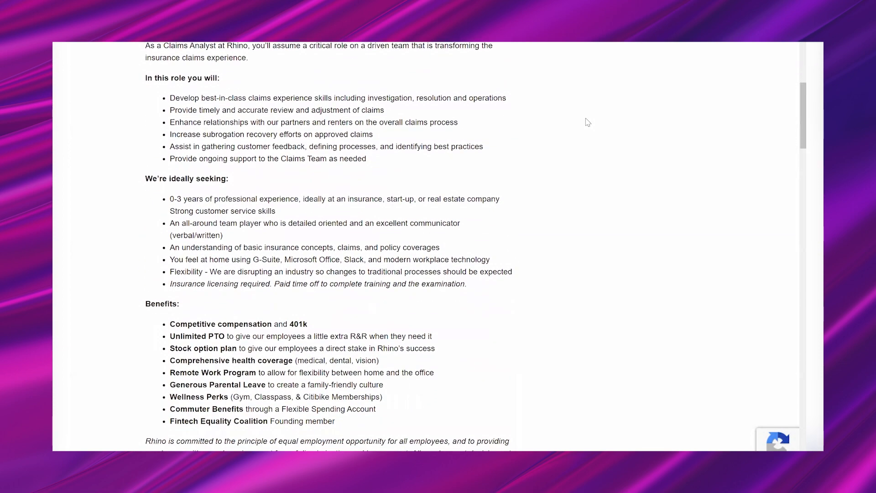
scroll(down, 3)
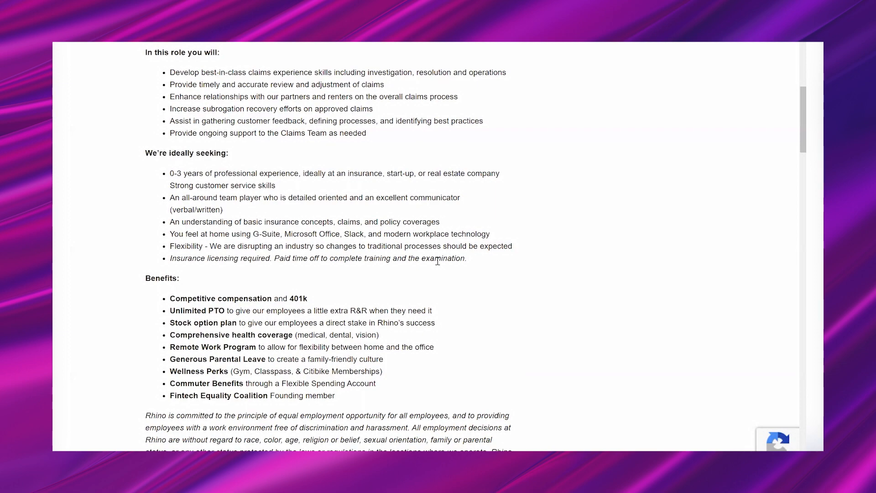
- Scroll through the Claims Analyst application form to the veteran and disability self-identification sections
scroll(down, 3)
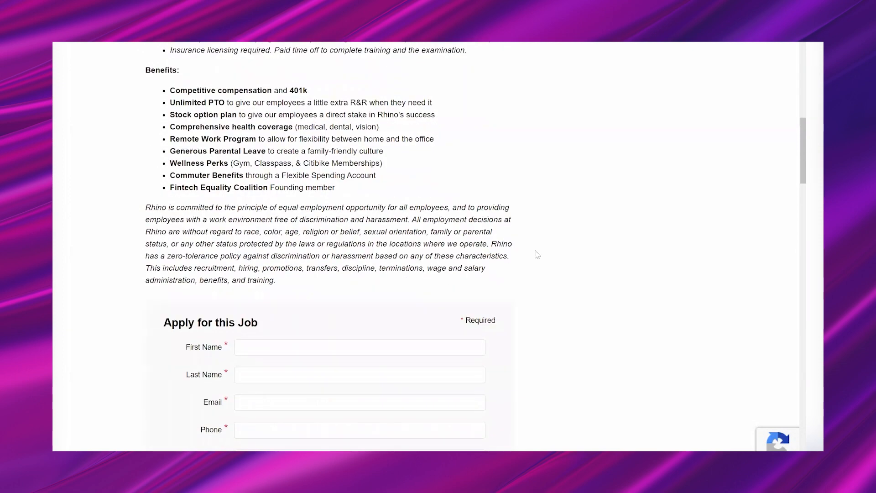
scroll(down, 3)
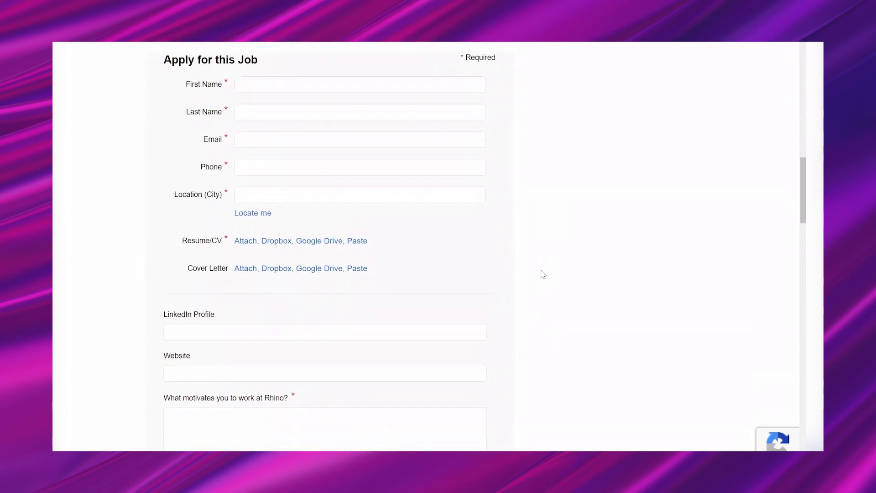
scroll(down, 3)
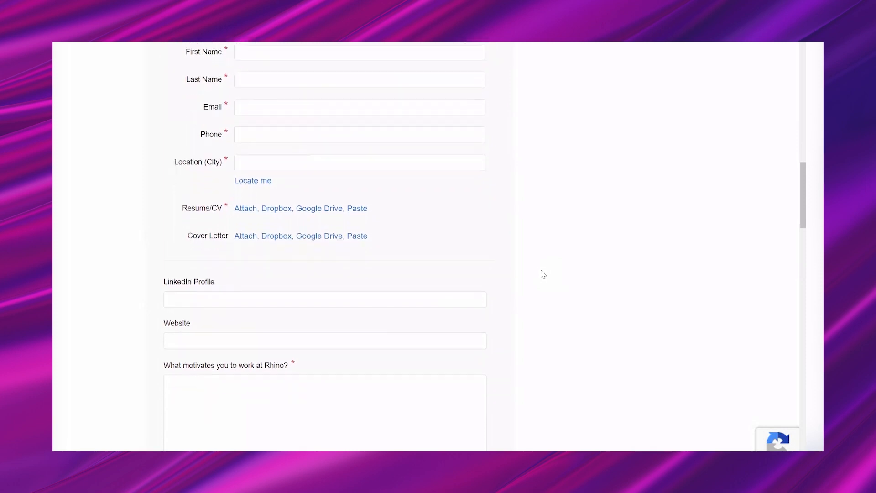
scroll(down, 3)
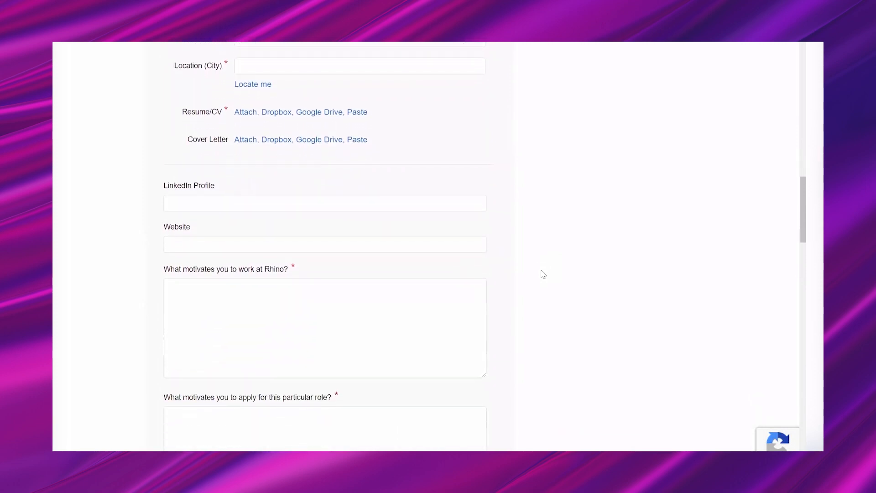
scroll(down, 3)
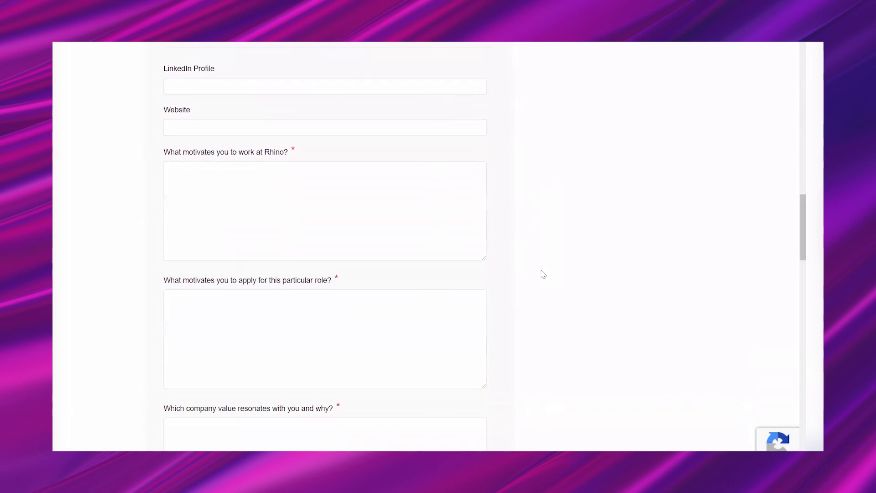
scroll(down, 3)
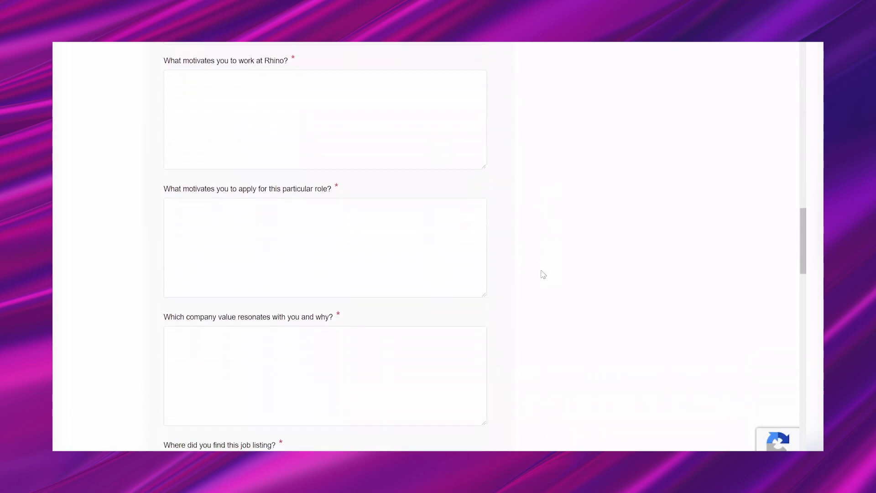
scroll(down, 3)
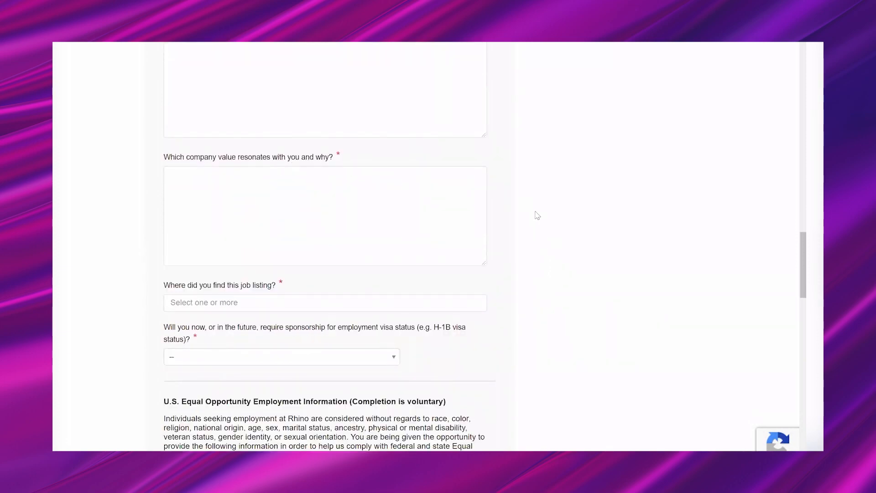
scroll(down, 3)
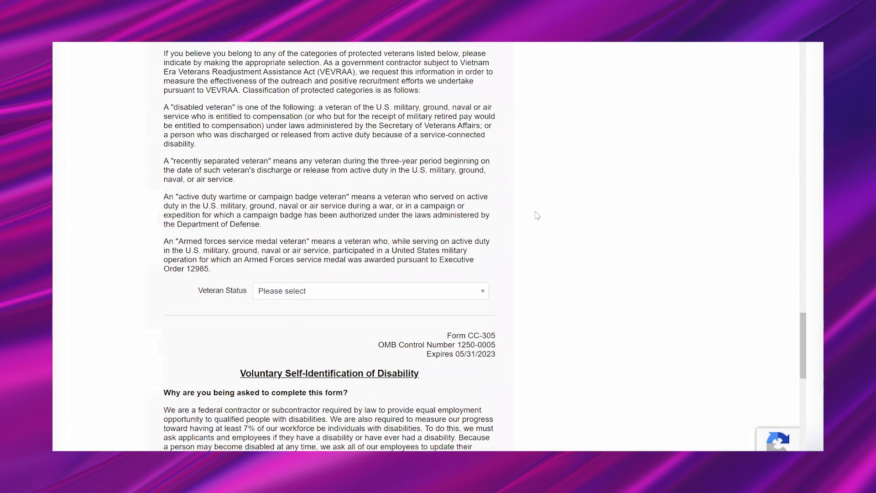
scroll(down, 3)
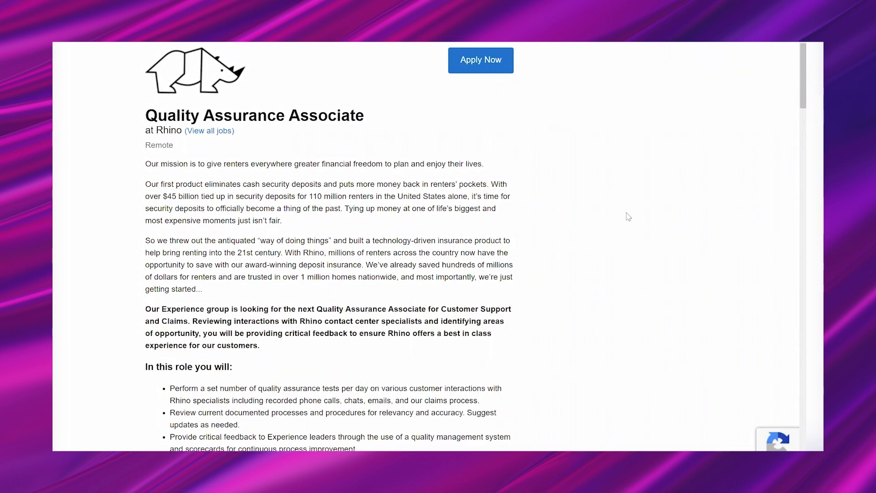
- Open the Quality Assurance Associate posting, scroll to its application form, then return to the top
click(481, 60)
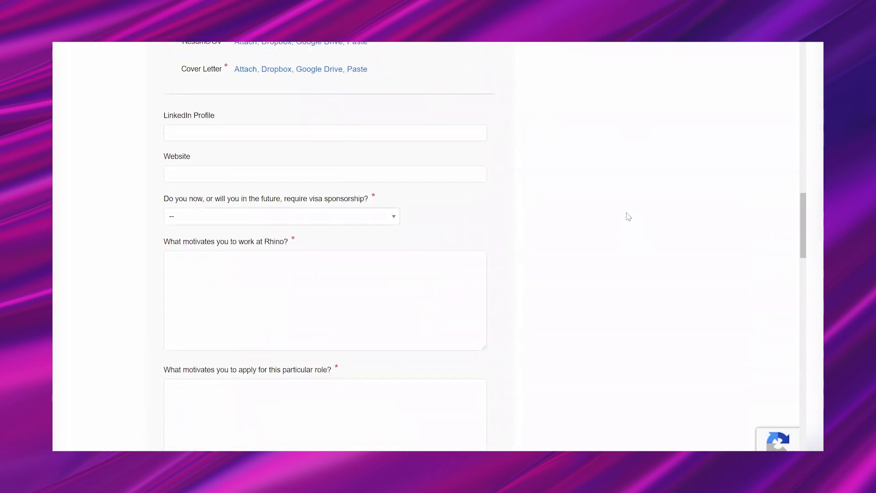
scroll(down, 3)
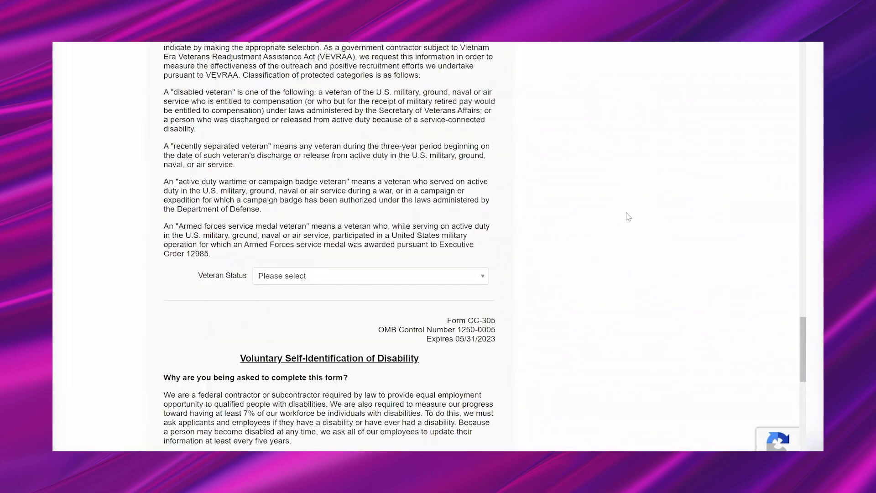
scroll(up, 3)
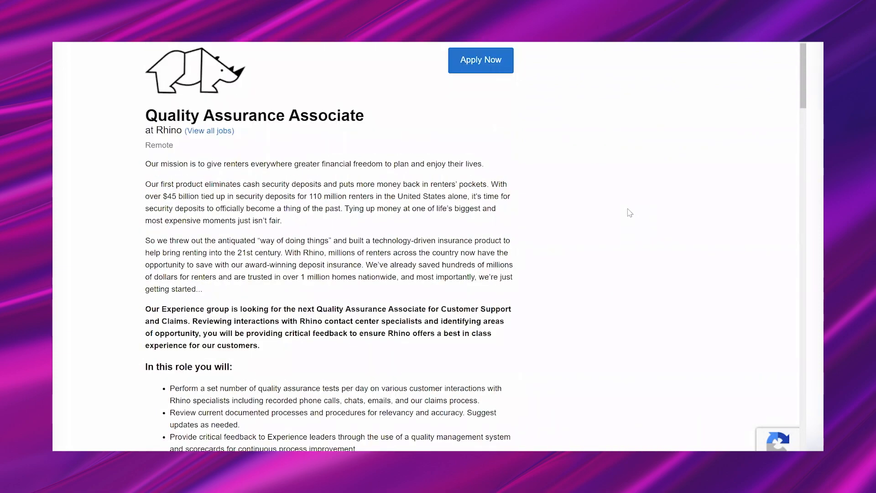
mouse_move(565, 69)
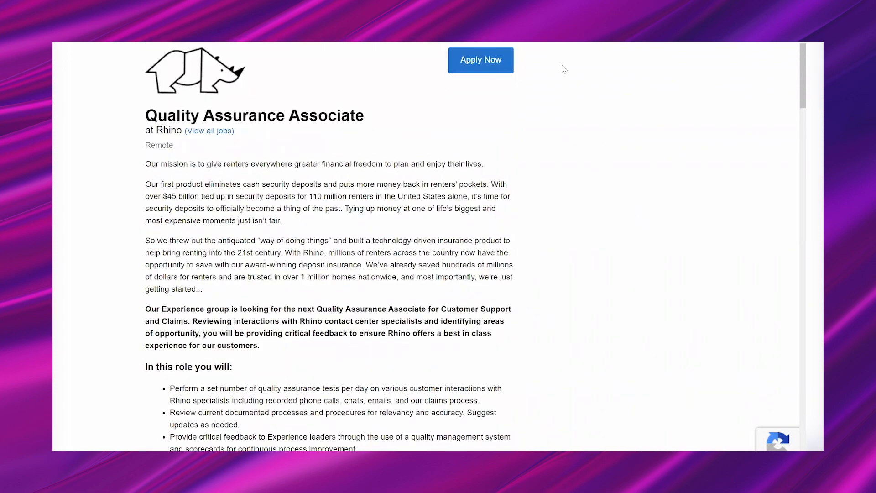